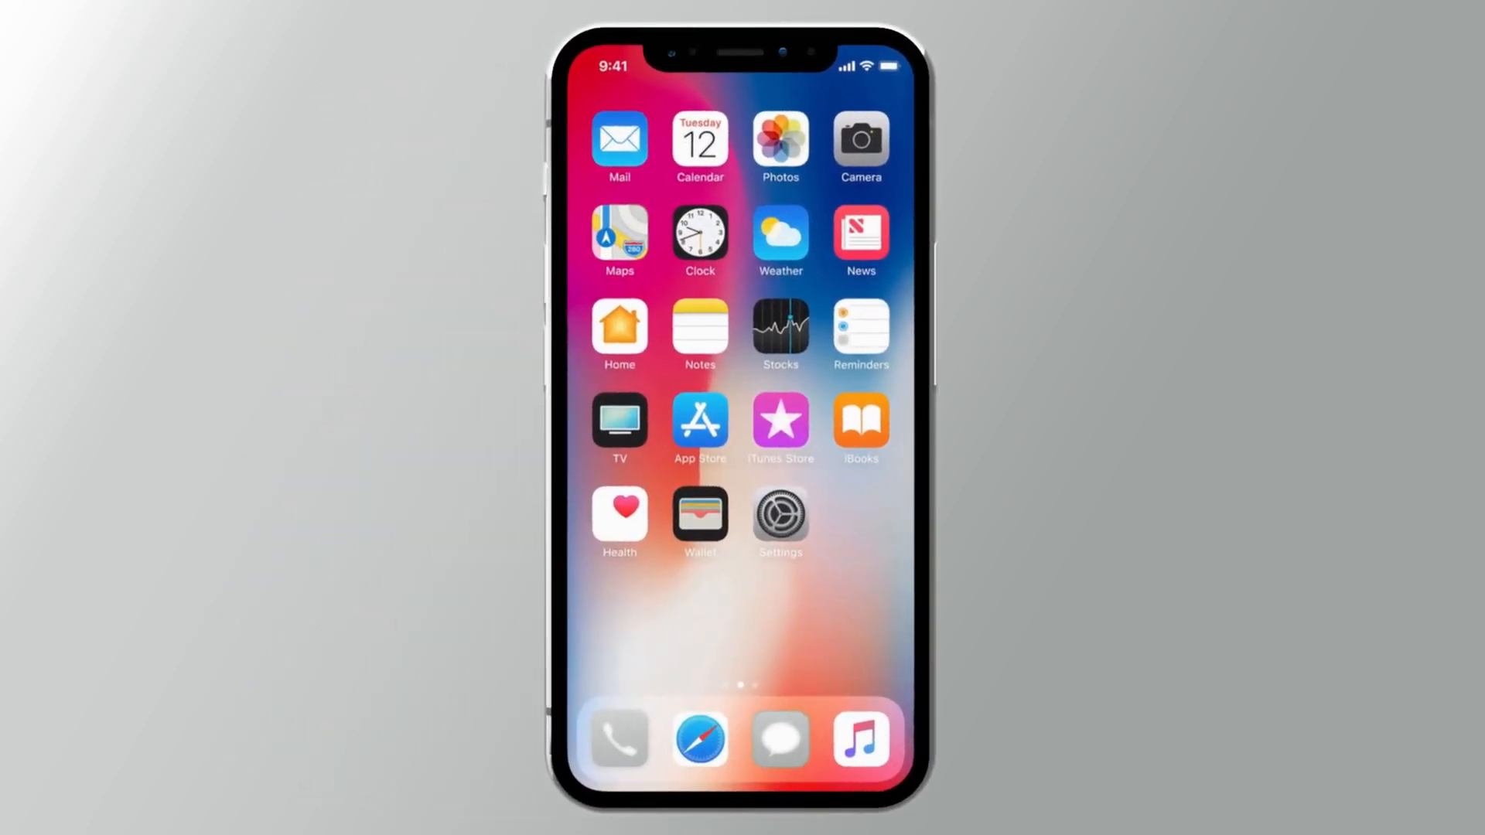
Step: Import the iPhone's keyboard video into the Photos 123 album
{"action": "left_click", "coordinate": [779, 147]}
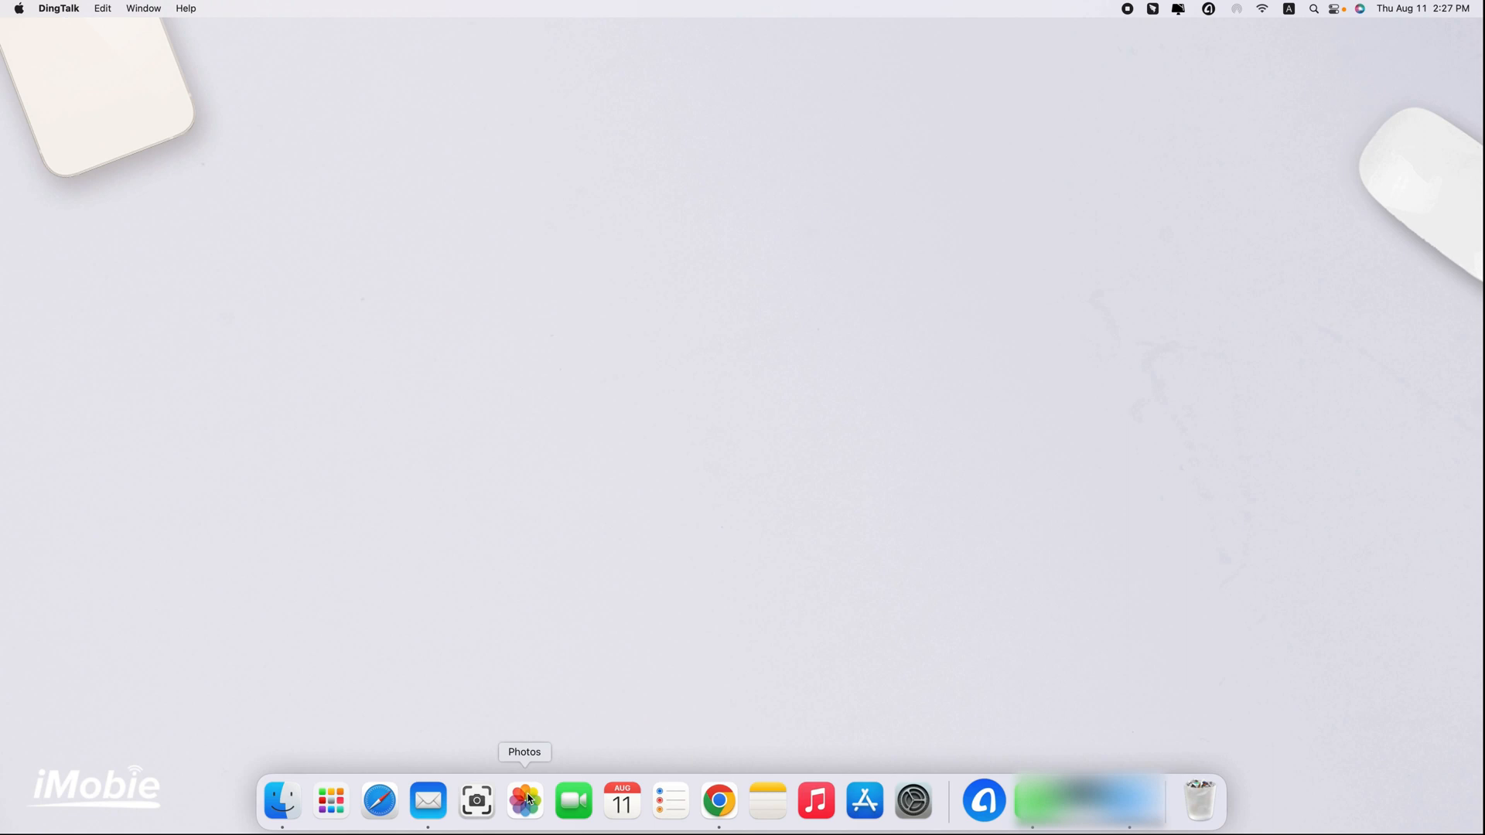
{"action": "left_click", "coordinate": [524, 801]}
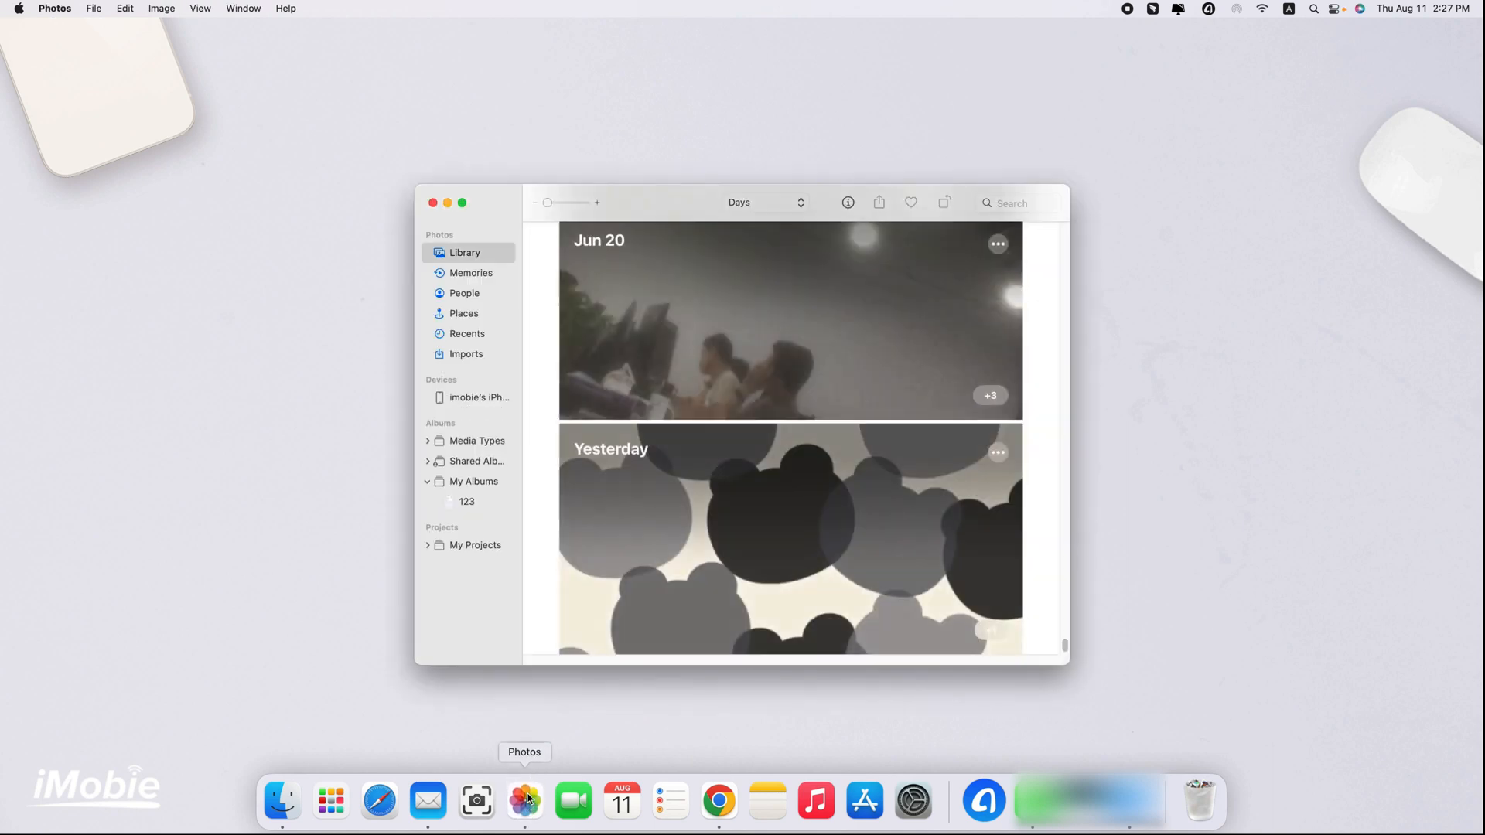
{"action": "left_click", "coordinate": [478, 396]}
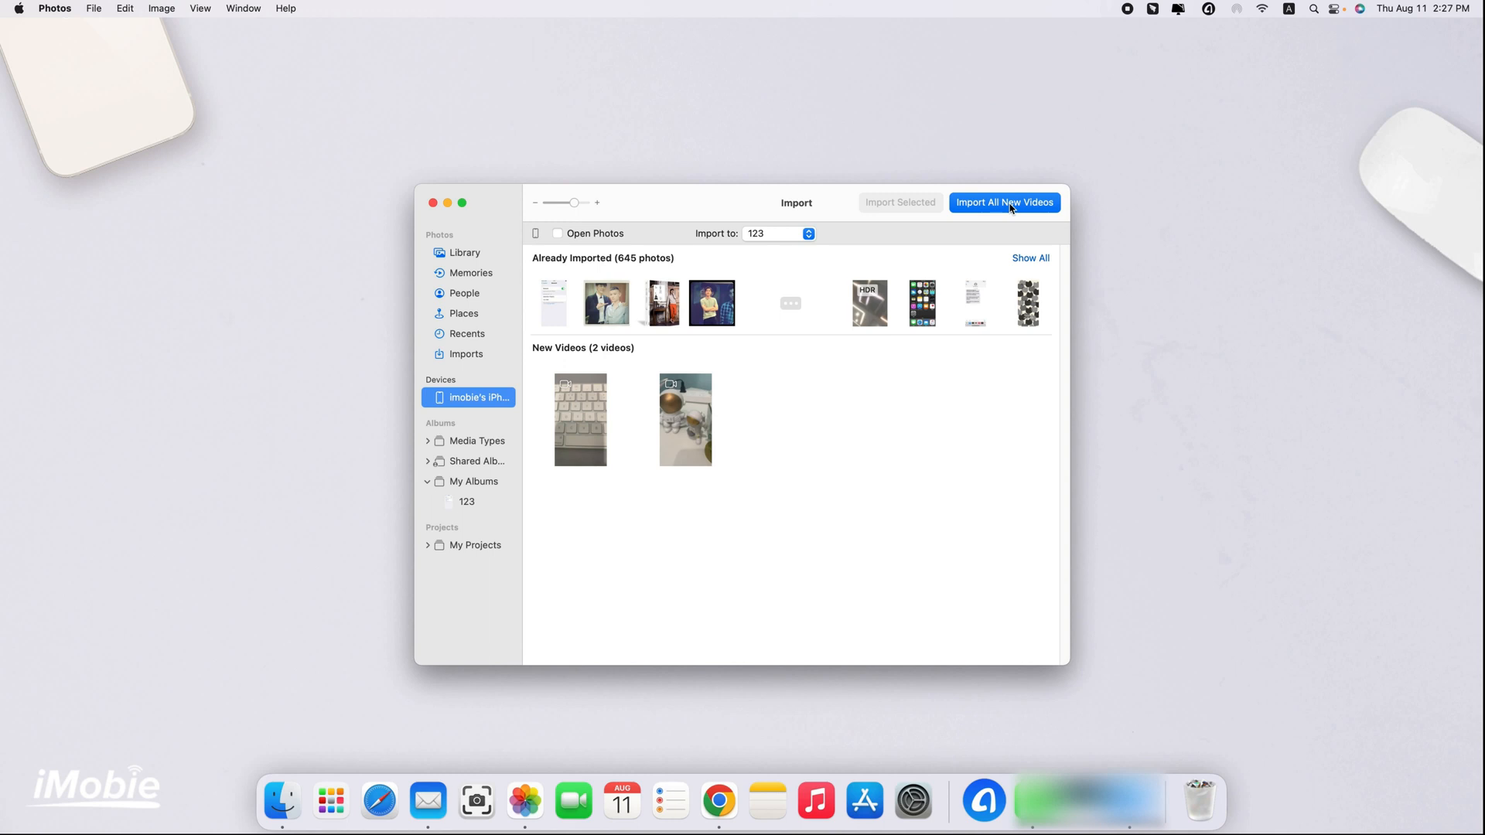
{"action": "left_click", "coordinate": [579, 418]}
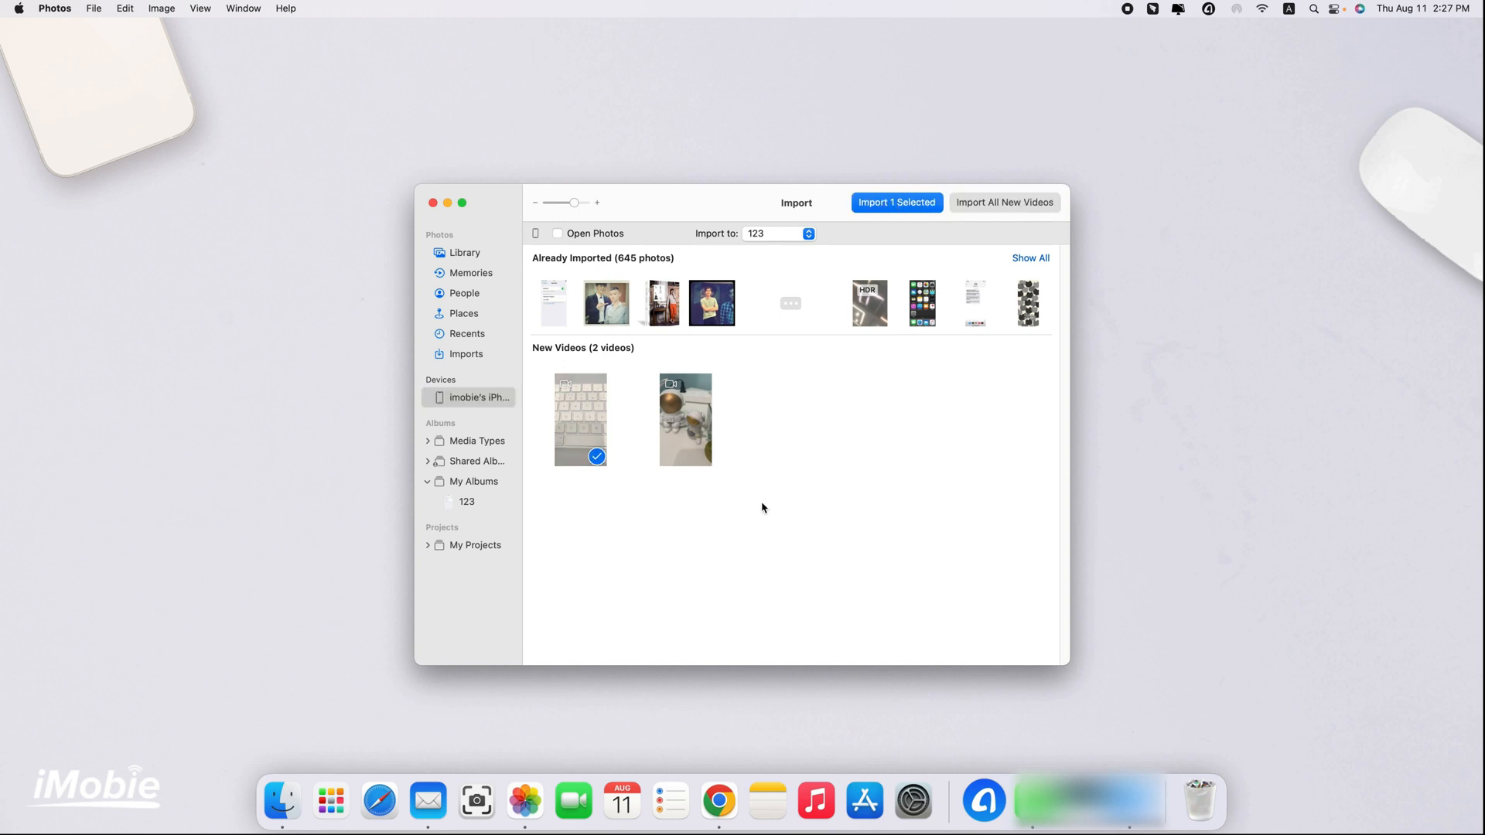
{"action": "left_click", "coordinate": [684, 418]}
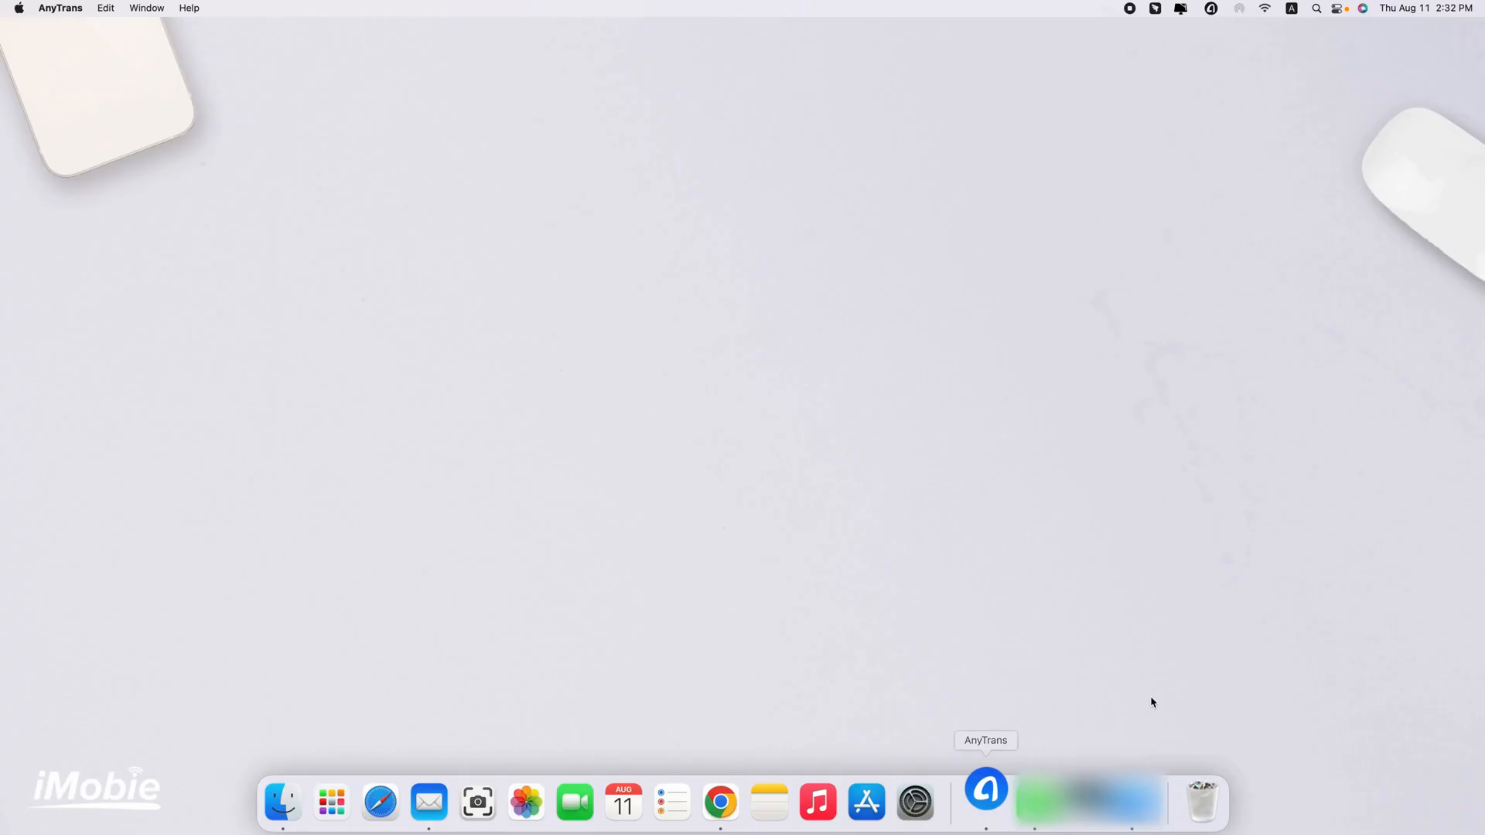
Step: Show the iPhone's Photos library in AnyTrans and select the three 2022/08/11 clips
{"action": "left_click", "coordinate": [984, 801]}
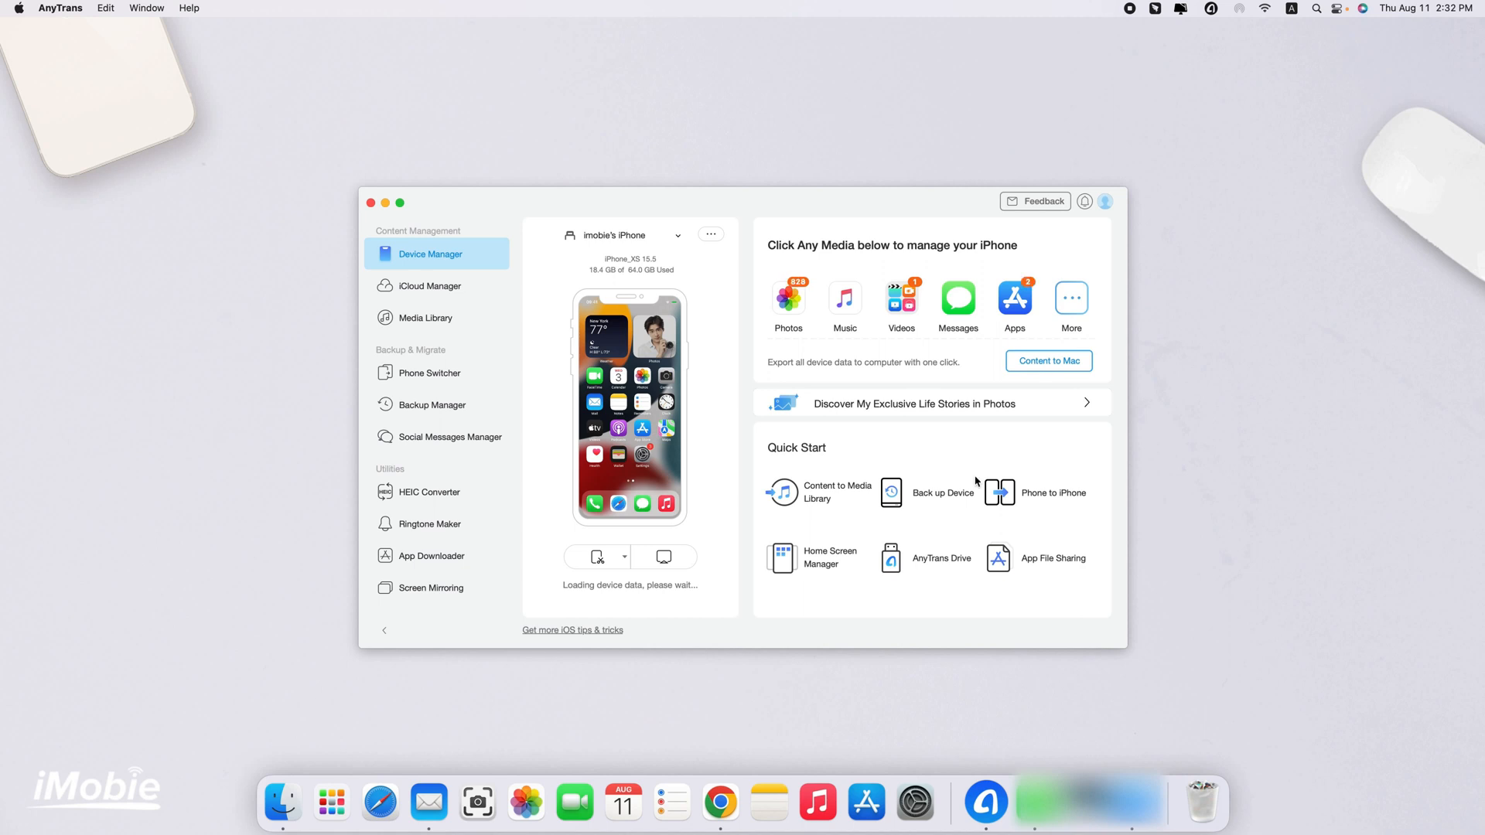
{"action": "left_click", "coordinate": [787, 299]}
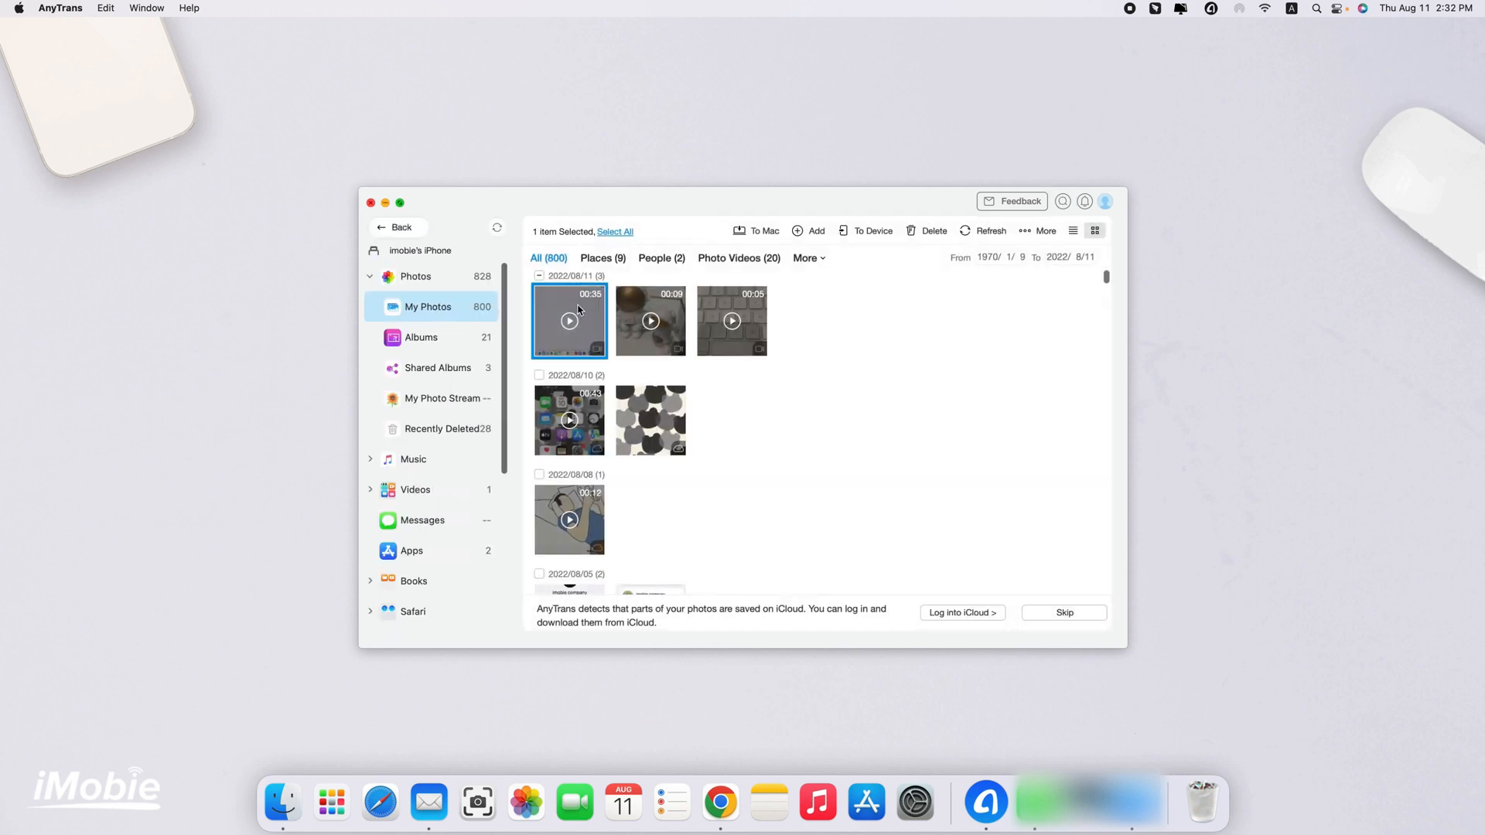
{"action": "left_click", "coordinate": [539, 276]}
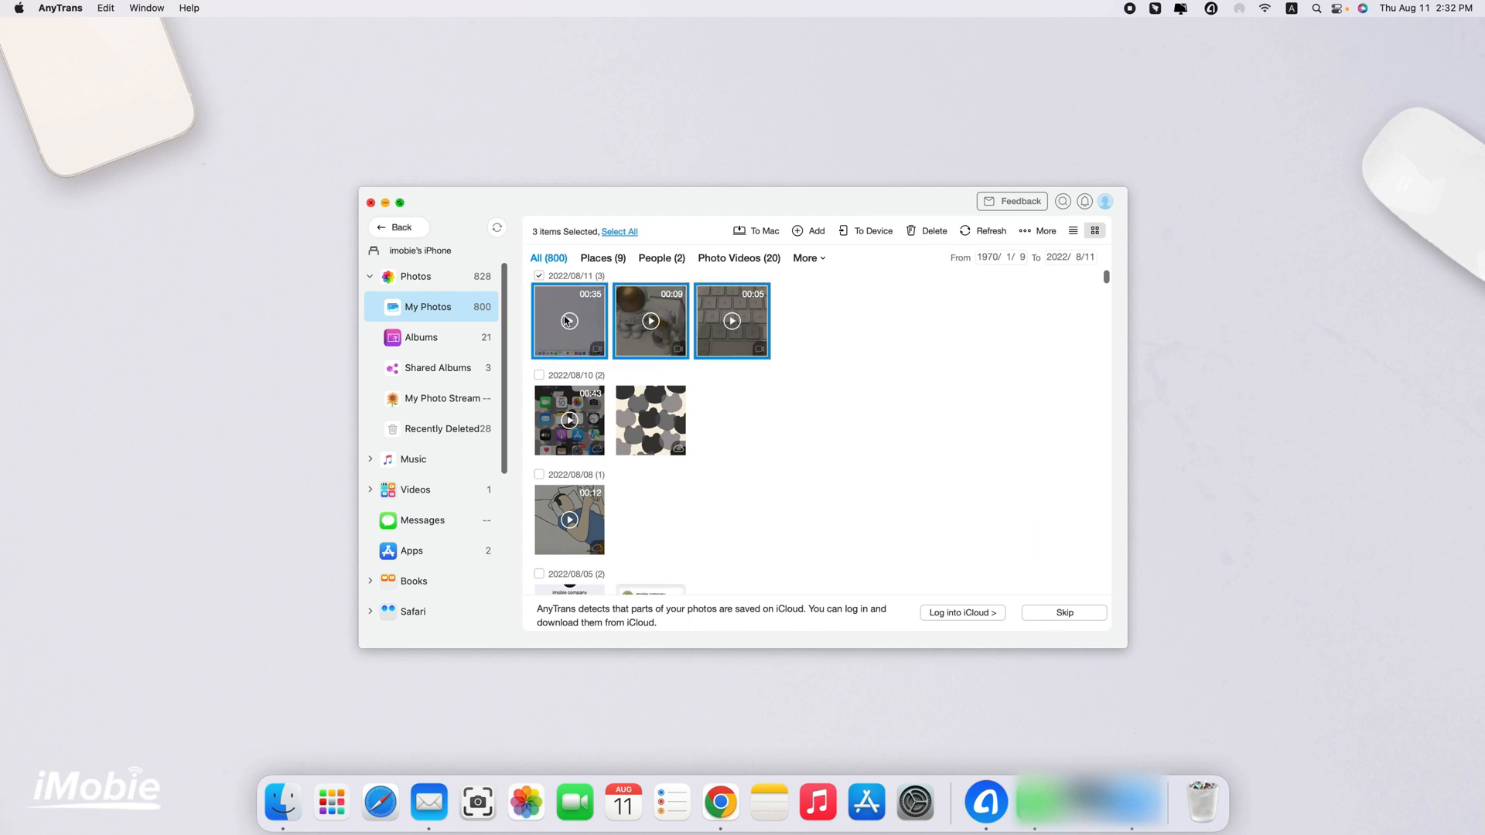
{"action": "mouse_move", "coordinate": [800, 379]}
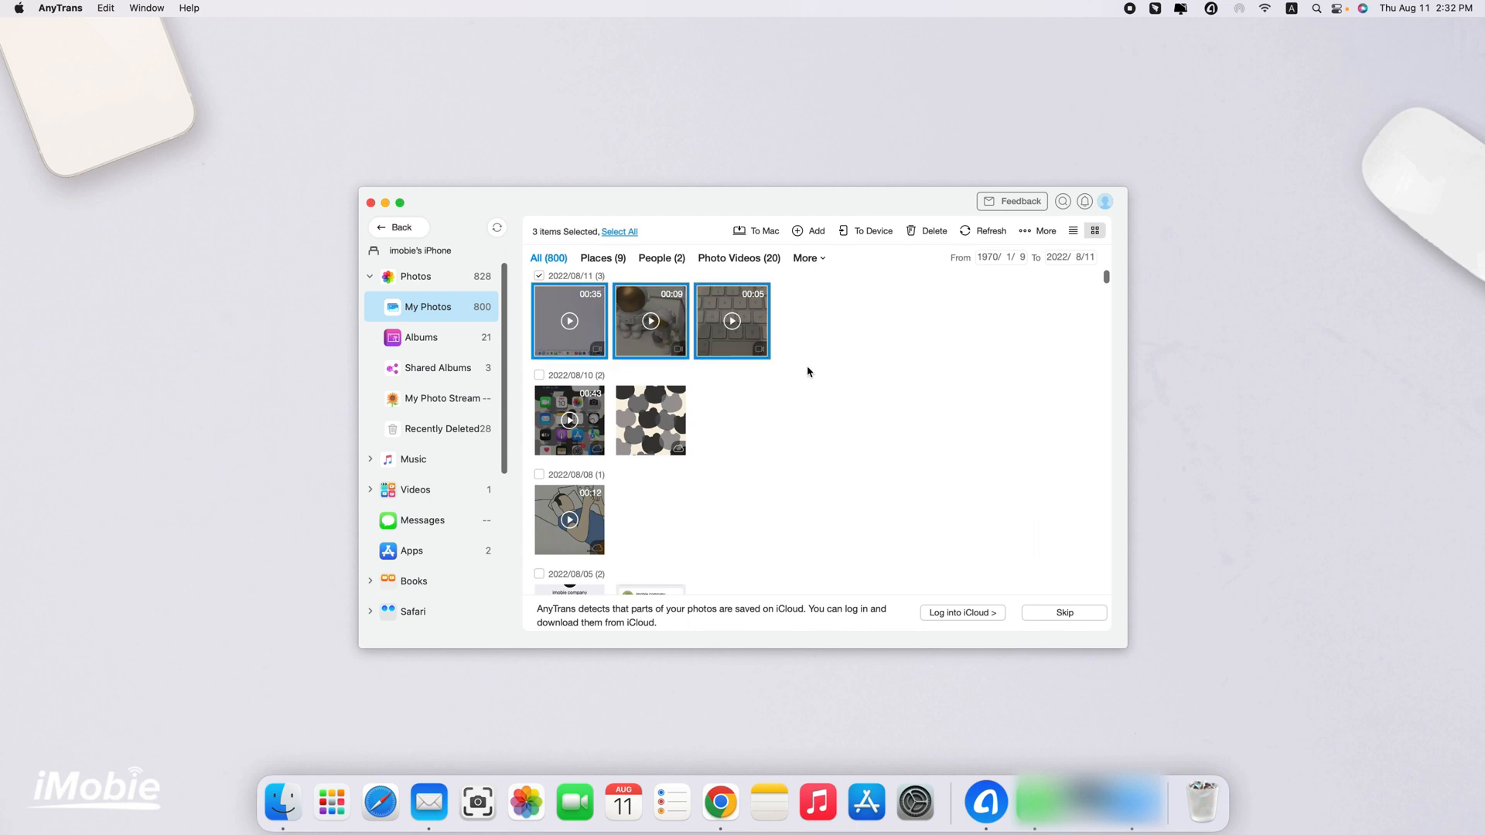
Step: Transfer the single screen recording from the iPhone's Movies to the Mac
{"action": "left_click", "coordinate": [414, 490]}
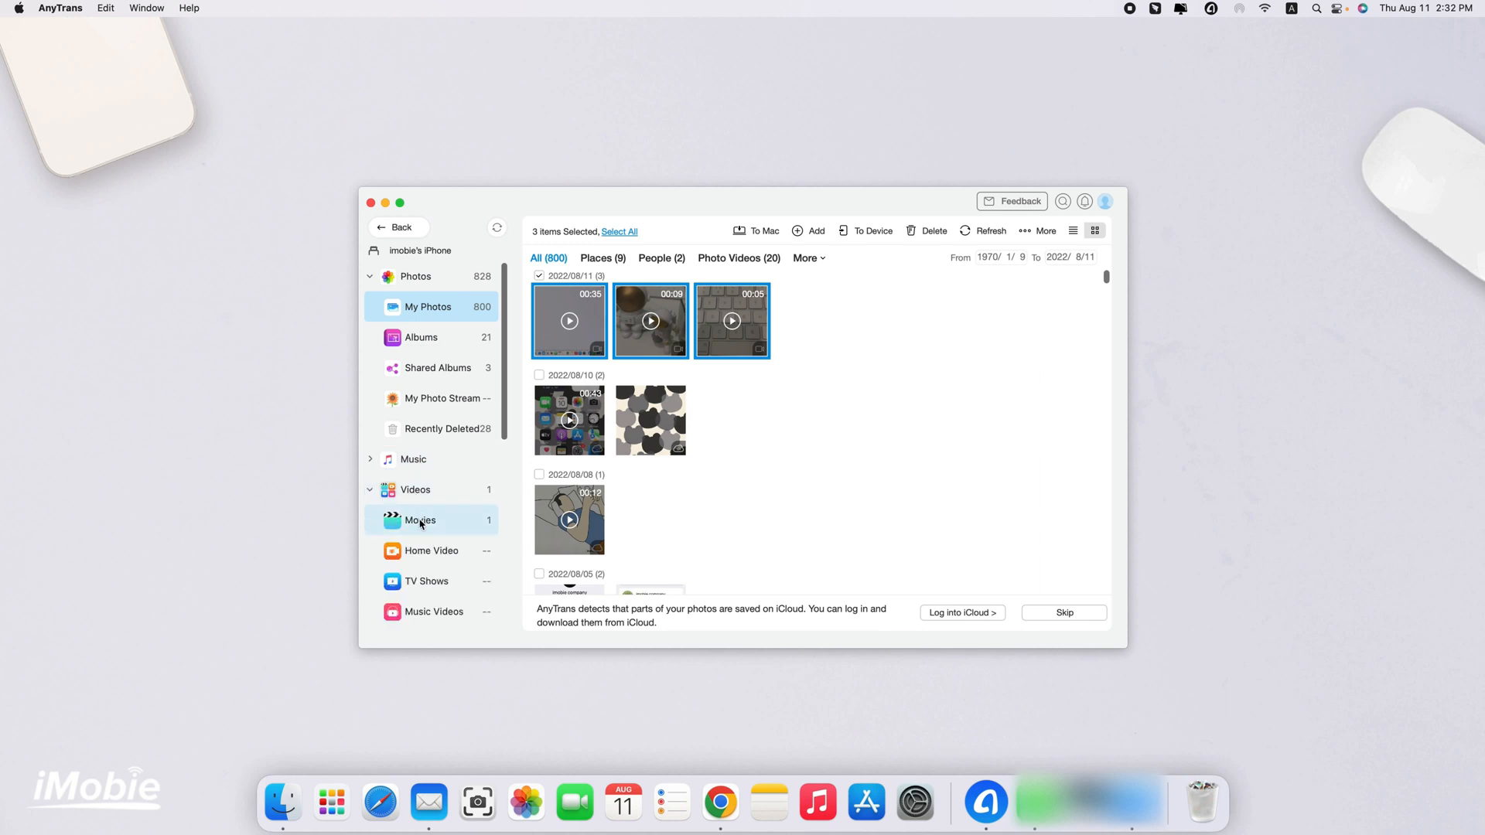
{"action": "left_click", "coordinate": [419, 520]}
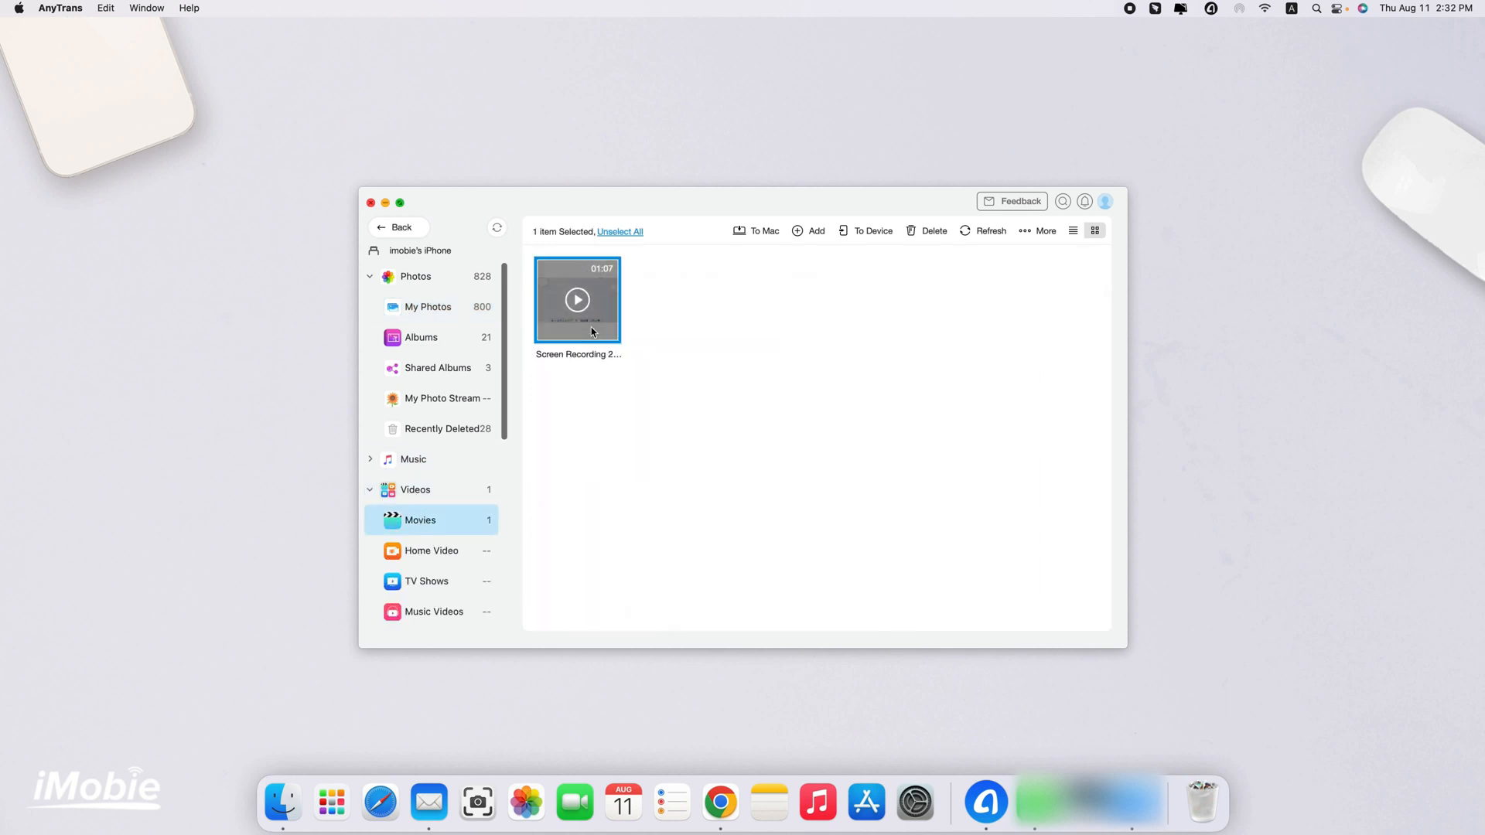
{"action": "mouse_move", "coordinate": [747, 394]}
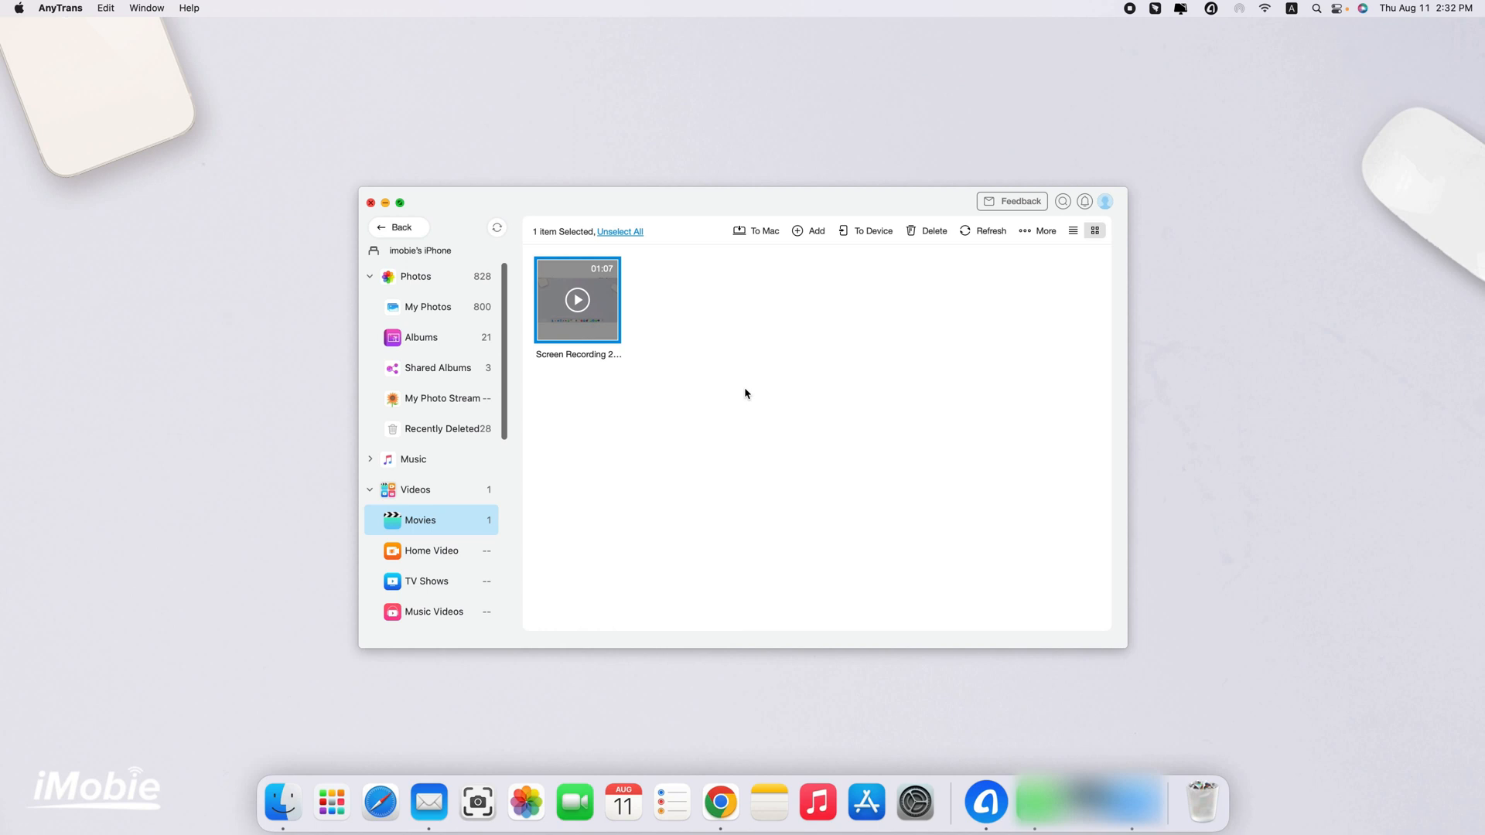
{"action": "left_click", "coordinate": [757, 230]}
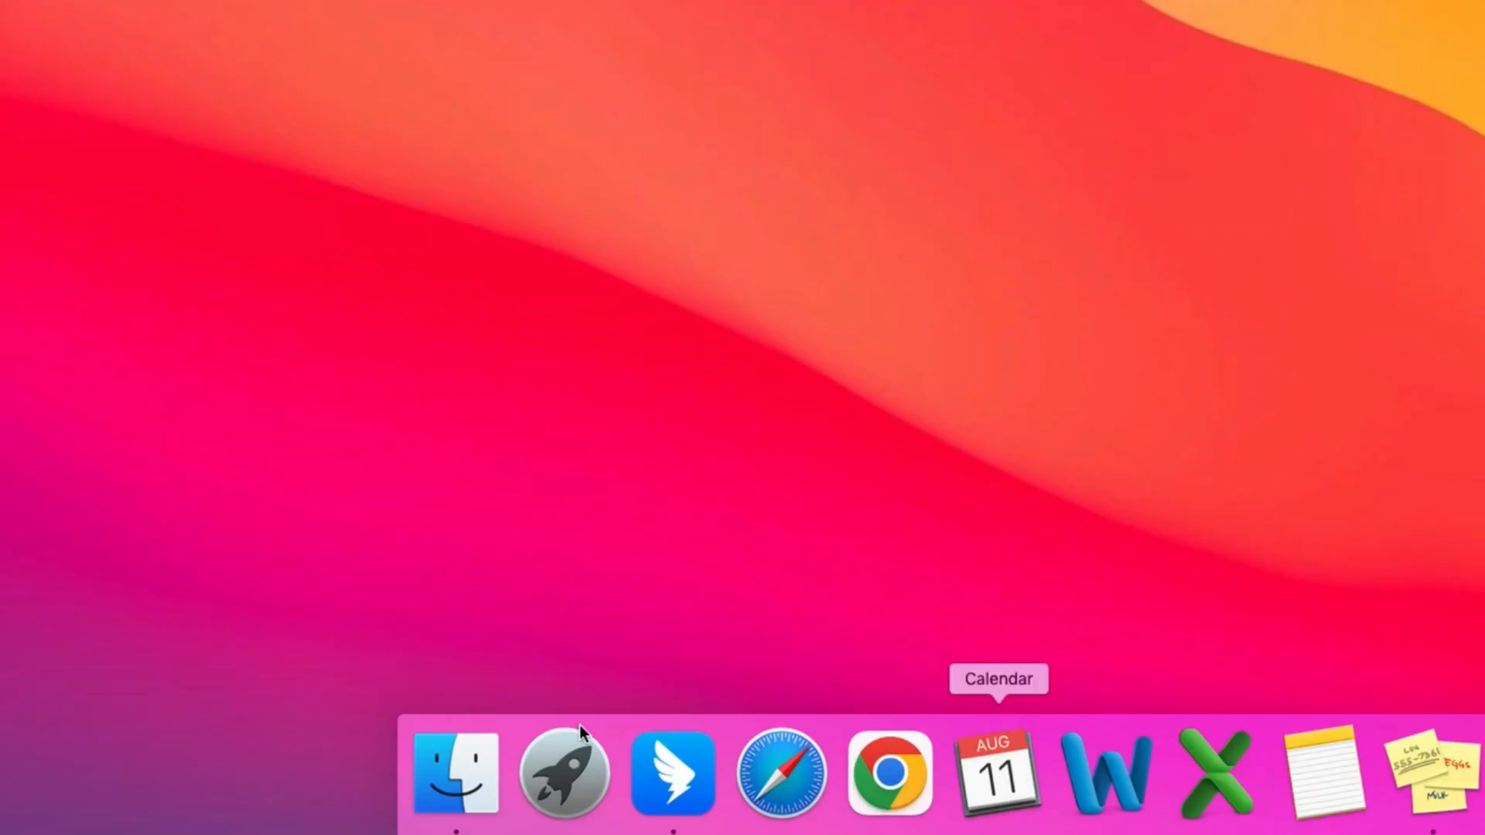
Step: Open AirDrop in Finder and send the keyboard video from the iPhone via AirDrop
{"action": "left_click", "coordinate": [456, 771]}
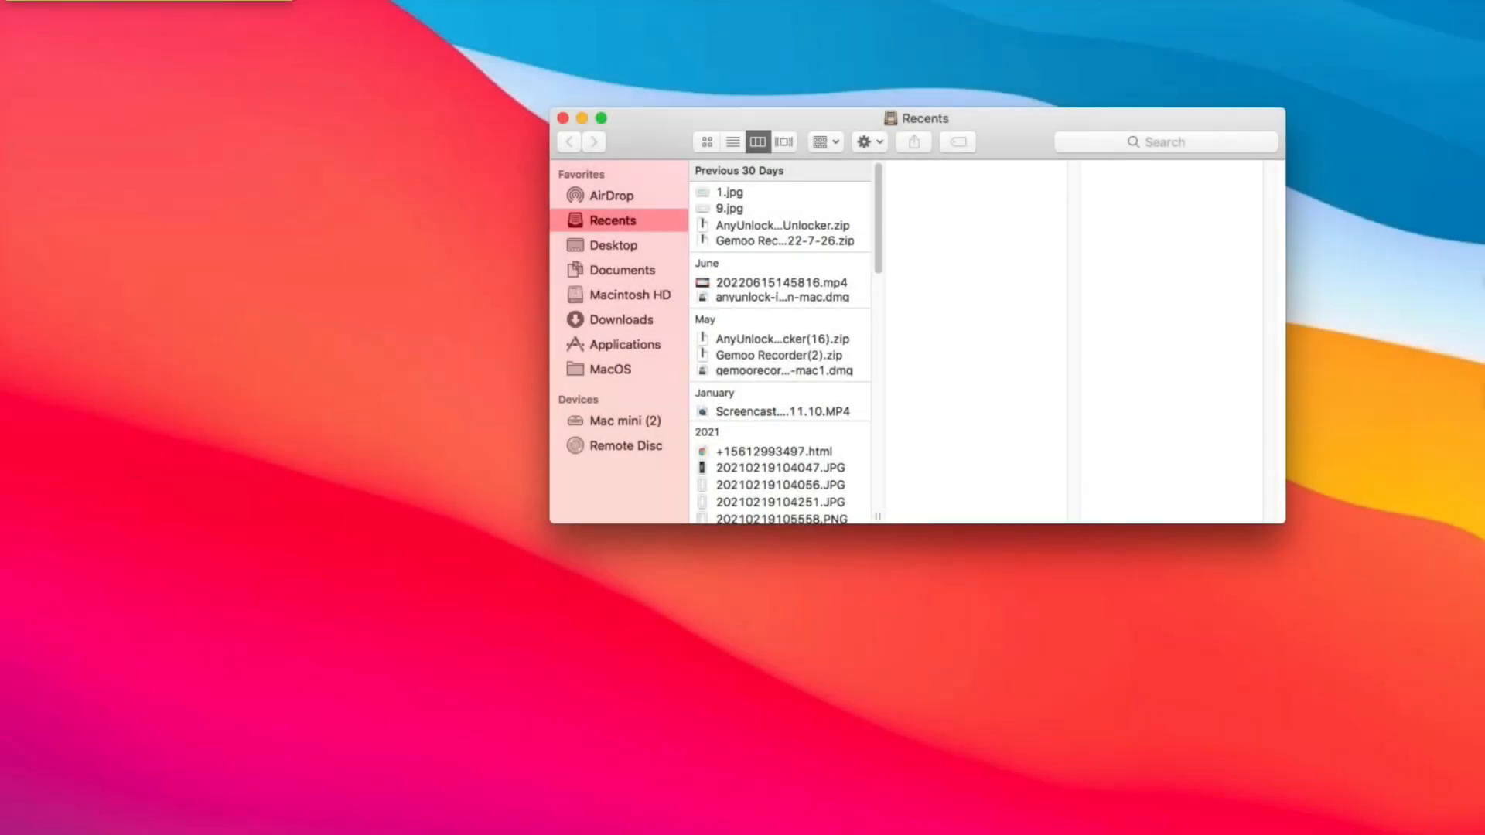
{"action": "left_click", "coordinate": [611, 195]}
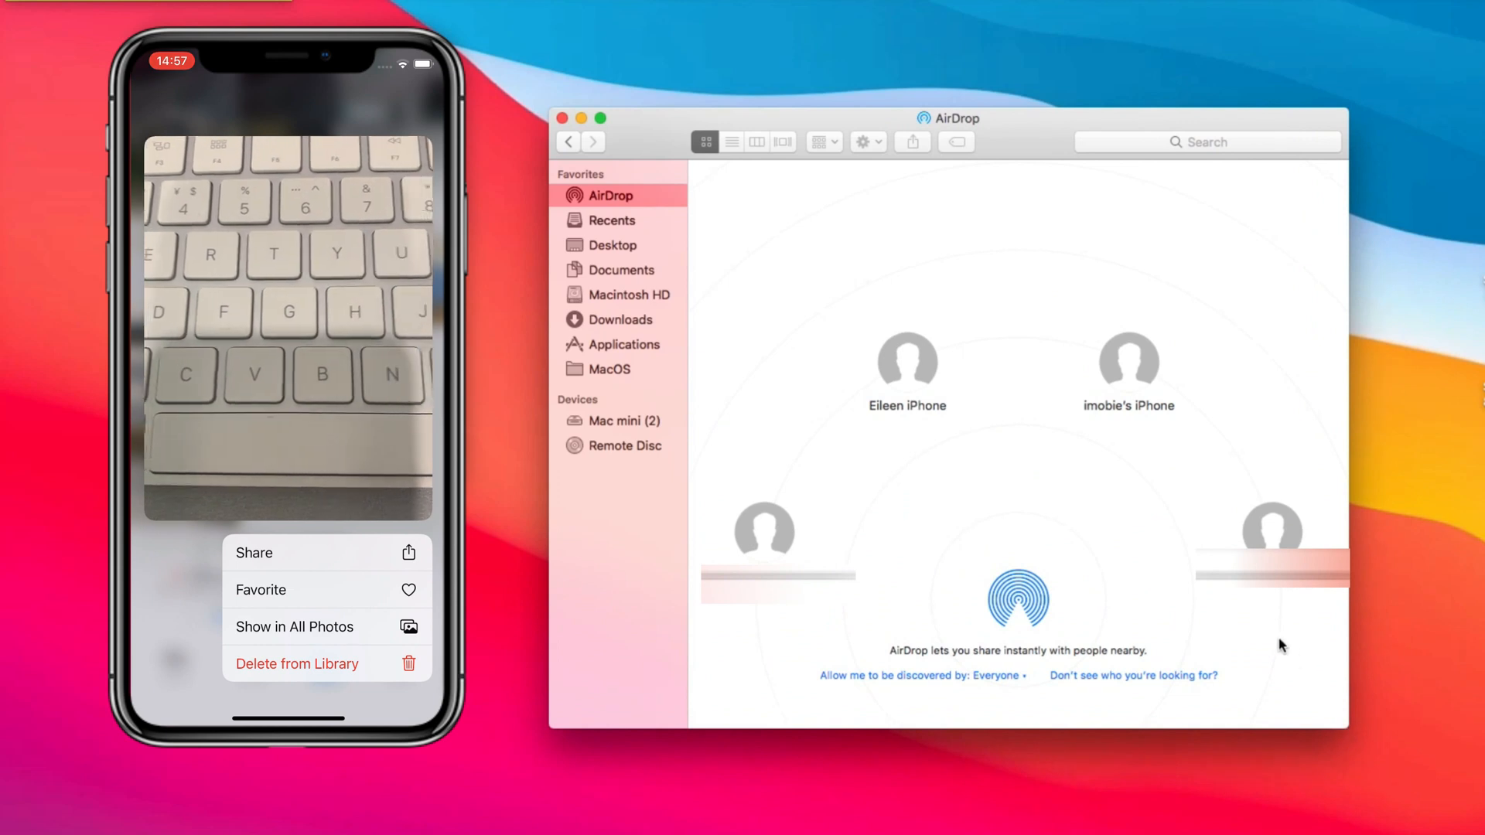
{"action": "left_click", "coordinate": [253, 552]}
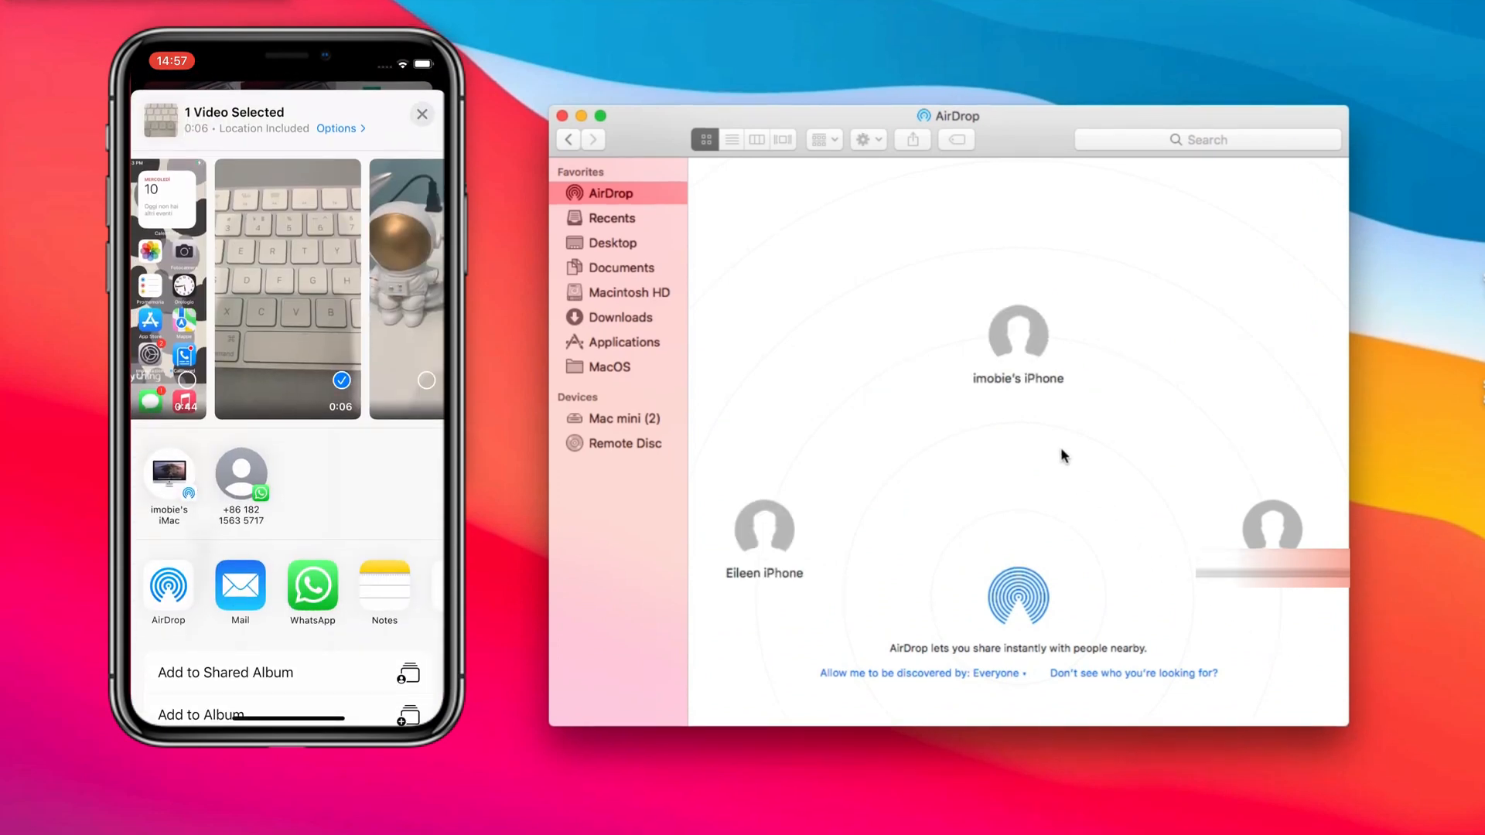
{"action": "left_click", "coordinate": [168, 585]}
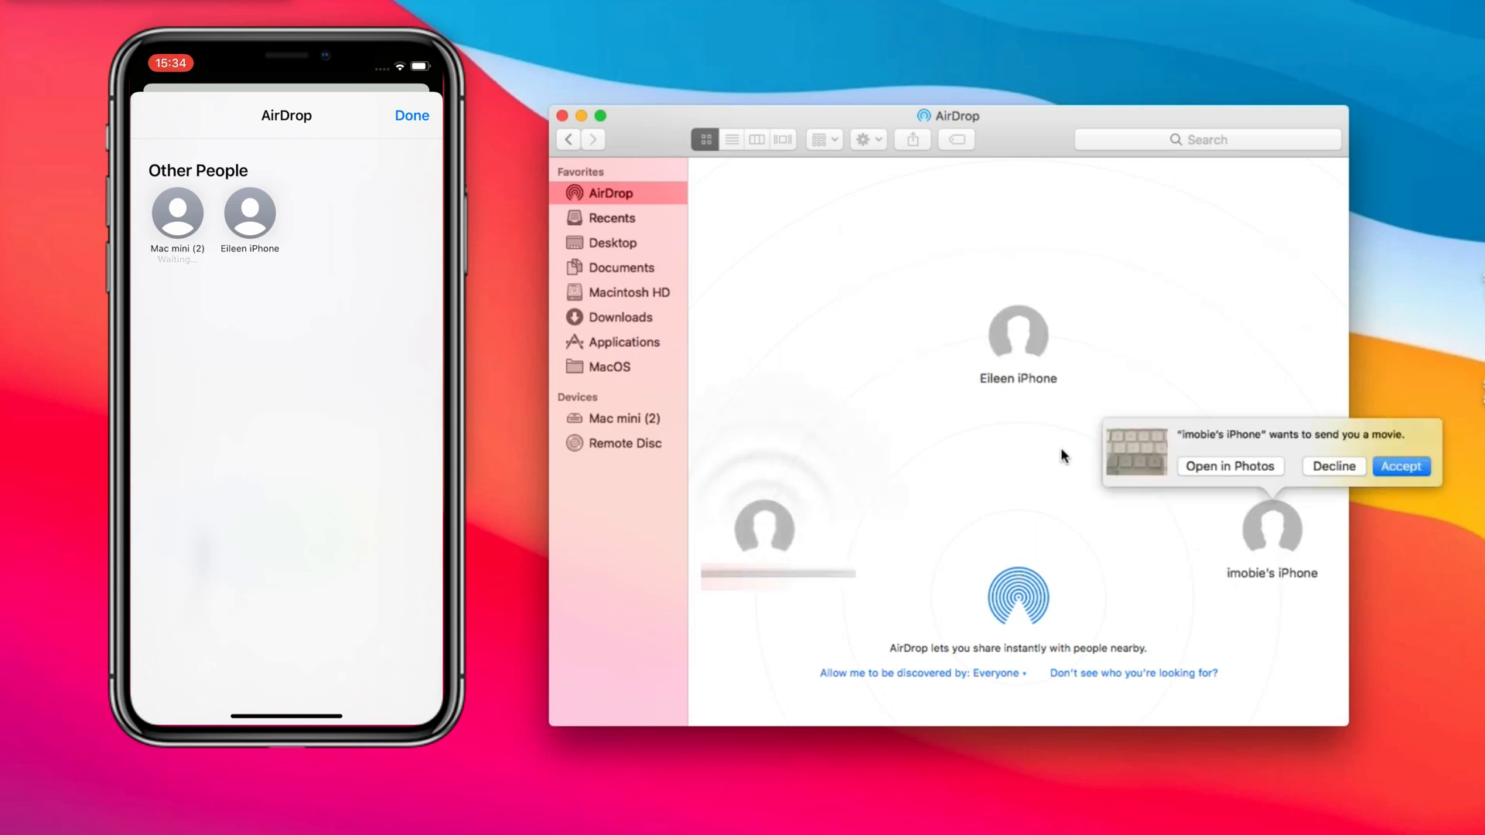
{"action": "mouse_move", "coordinate": [1409, 477]}
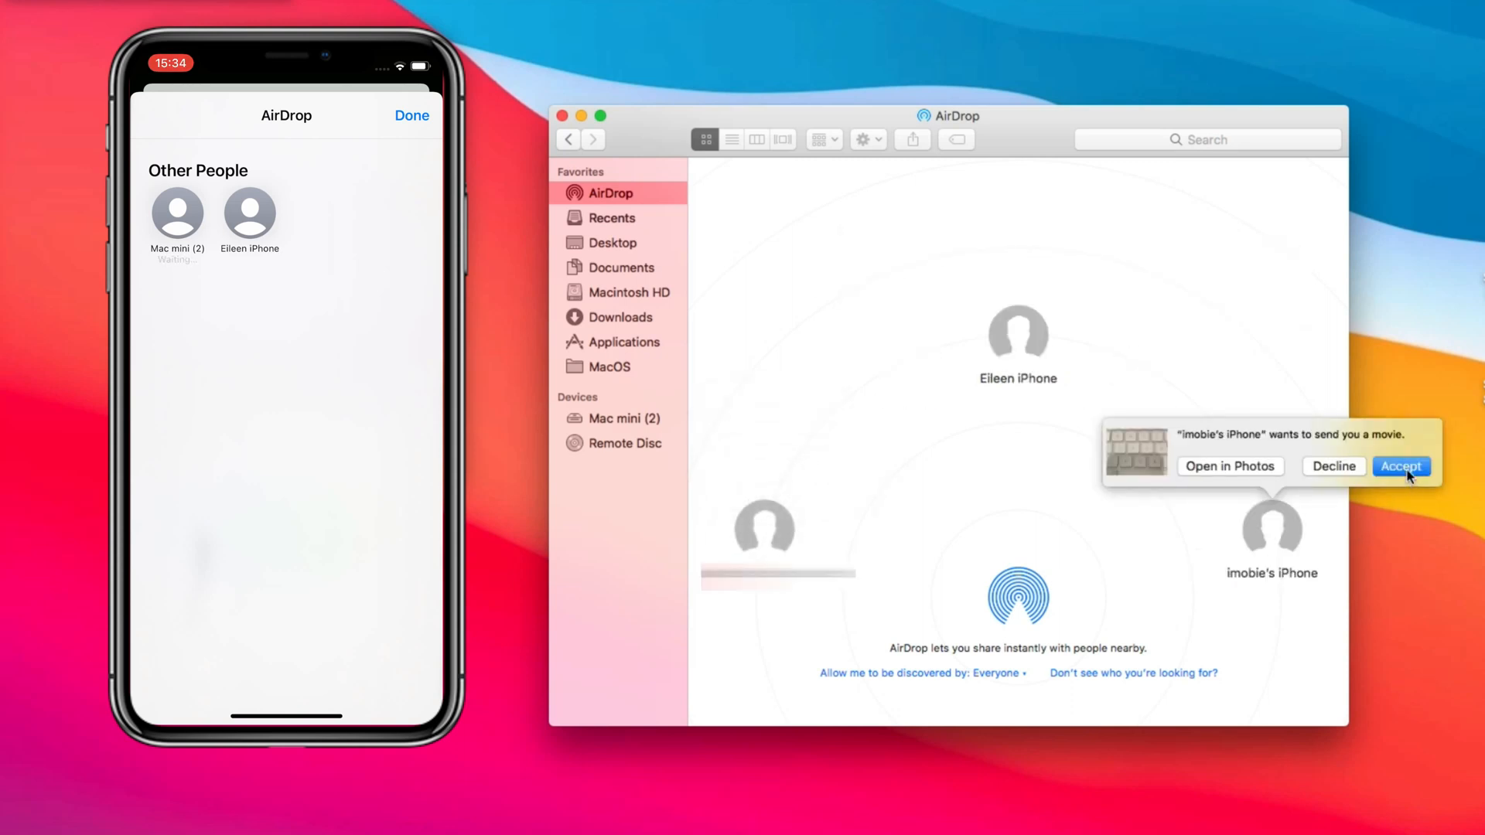
Step: Accept the incoming movie from imobie's iPhone in the AirDrop notification
{"action": "left_click", "coordinate": [1400, 466]}
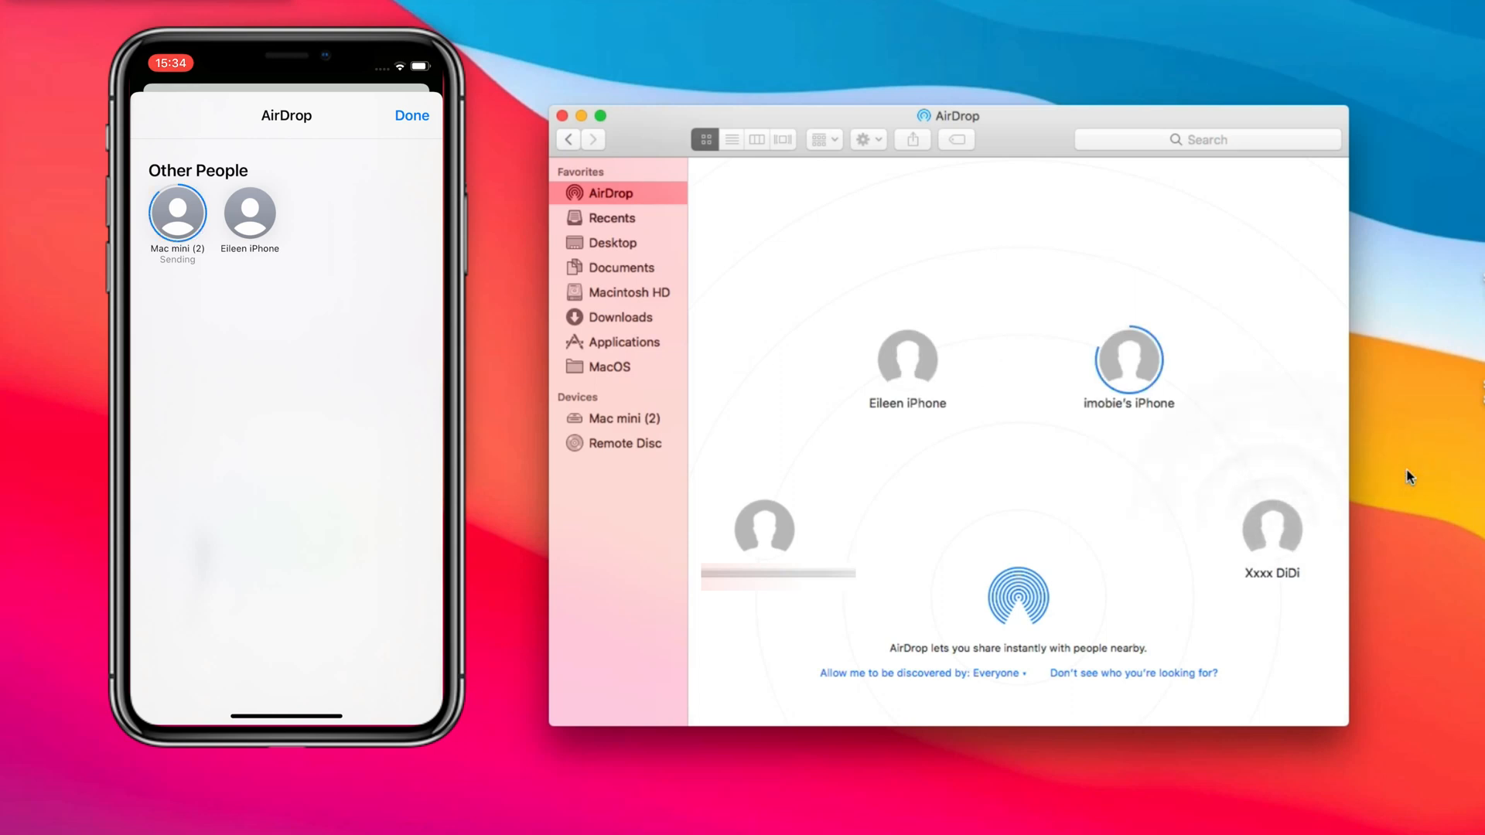